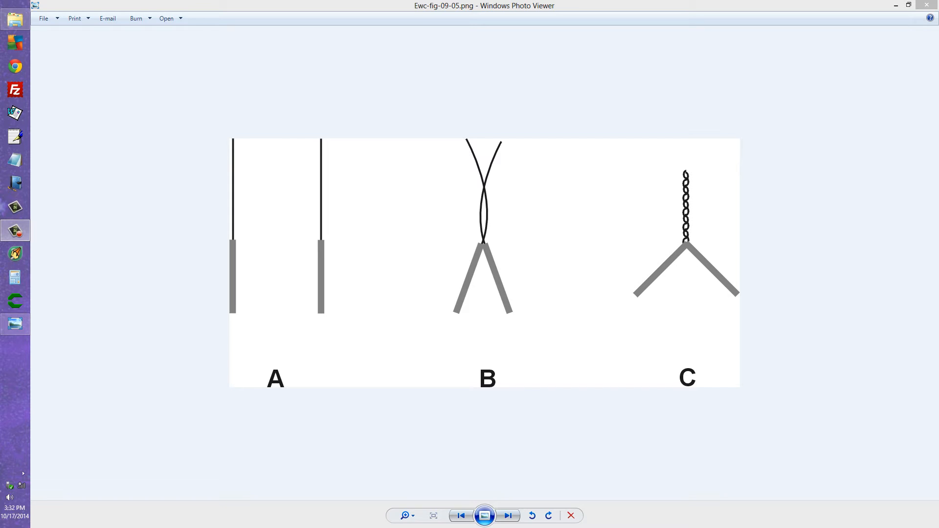
pyautogui.moveTo(285, 289)
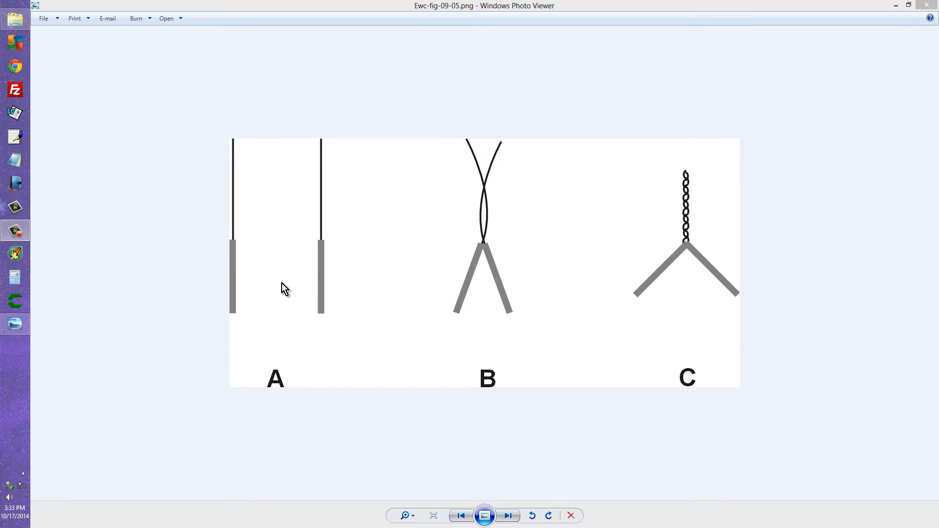
pyautogui.moveTo(195, 184)
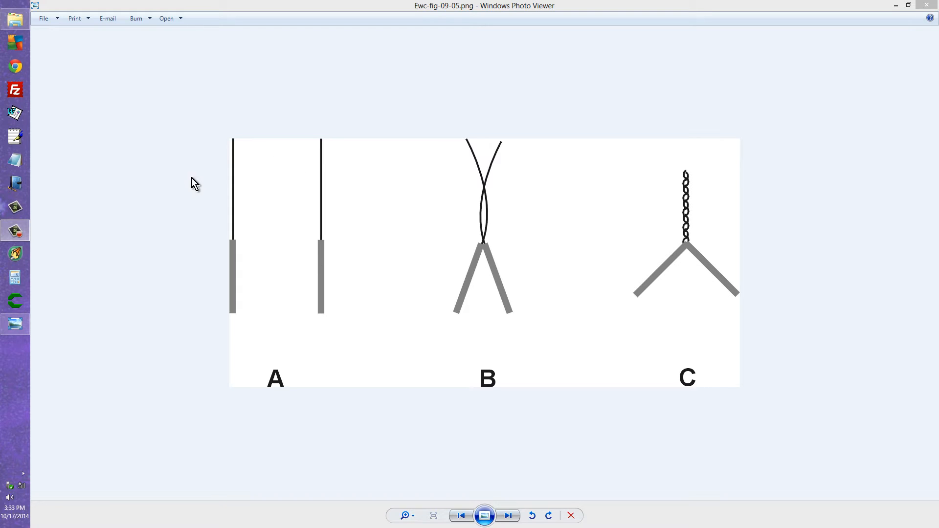
pyautogui.moveTo(330, 189)
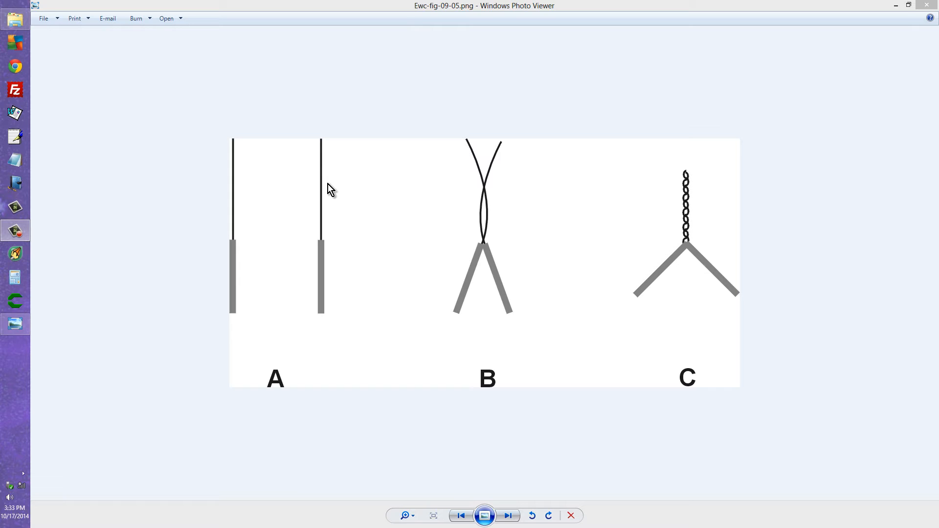
pyautogui.moveTo(419, 228)
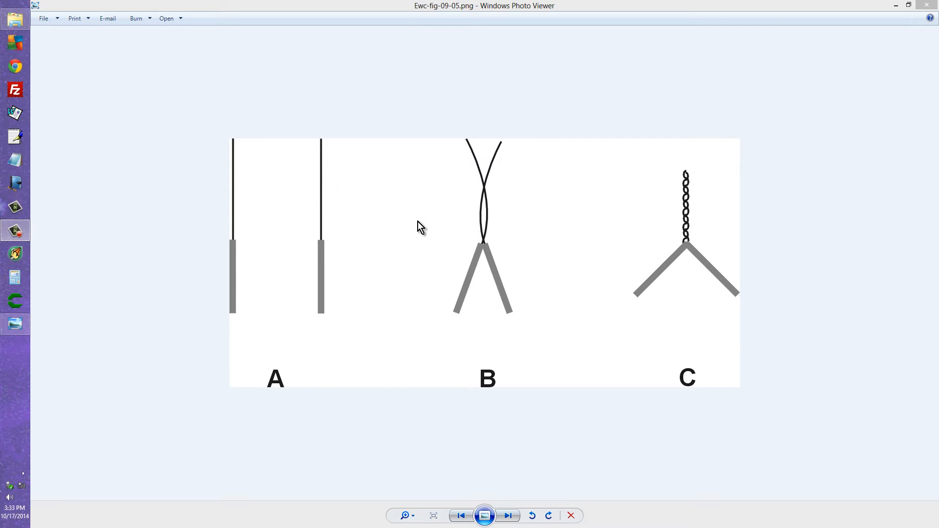
pyautogui.moveTo(591, 234)
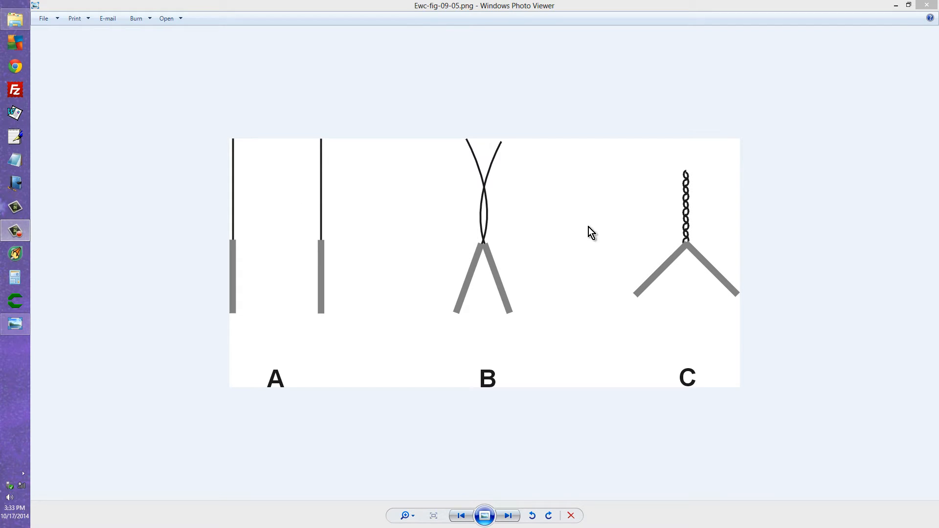
pyautogui.moveTo(684, 233)
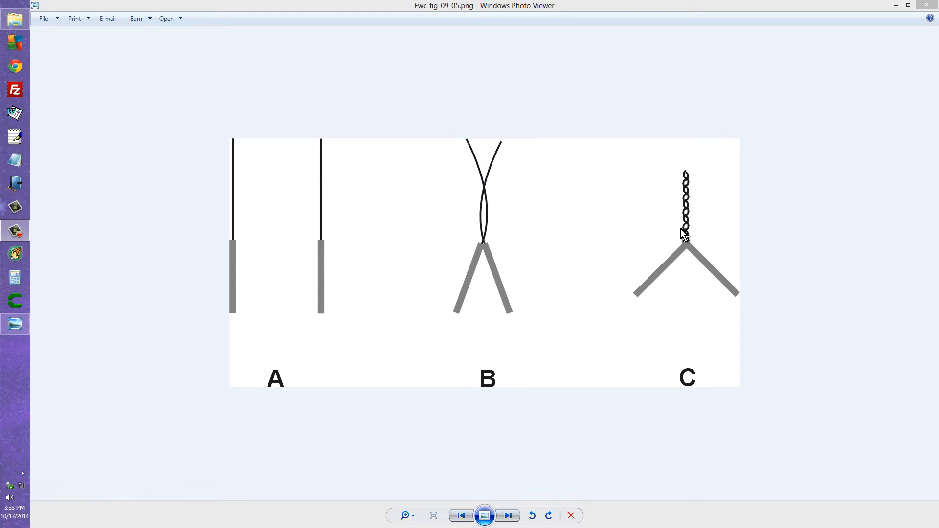
# Advance to Ewc-fig-09-06.png, showing one wire coiled around an upright wire in stages A–C
pyautogui.click(507, 515)
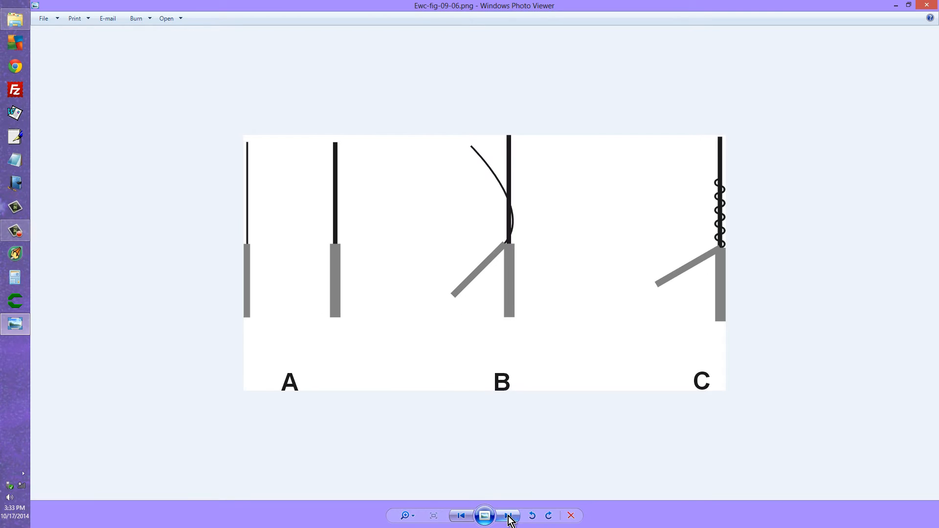
pyautogui.moveTo(488, 482)
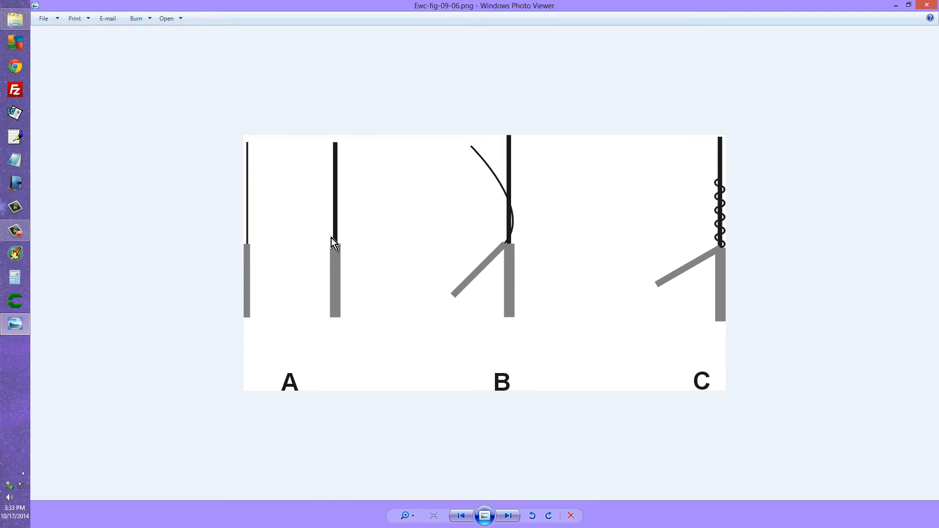
pyautogui.moveTo(311, 244)
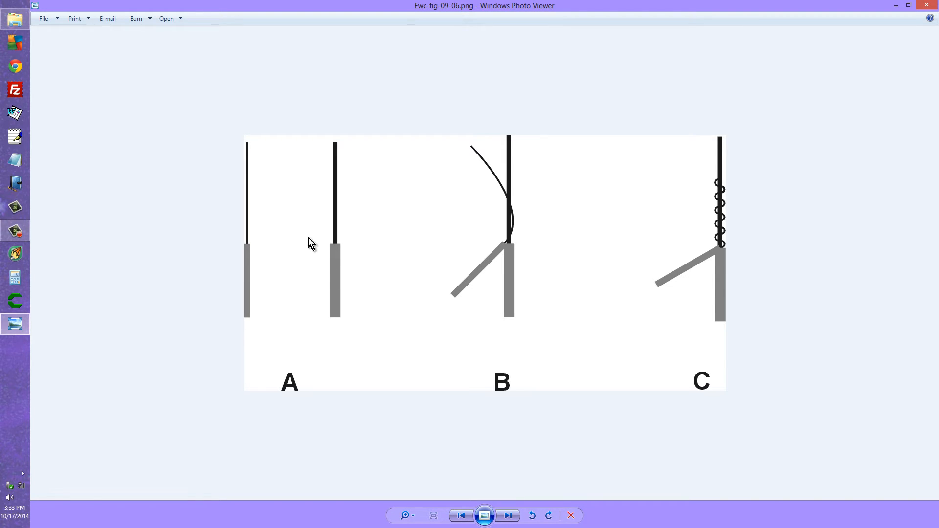
pyautogui.moveTo(251, 246)
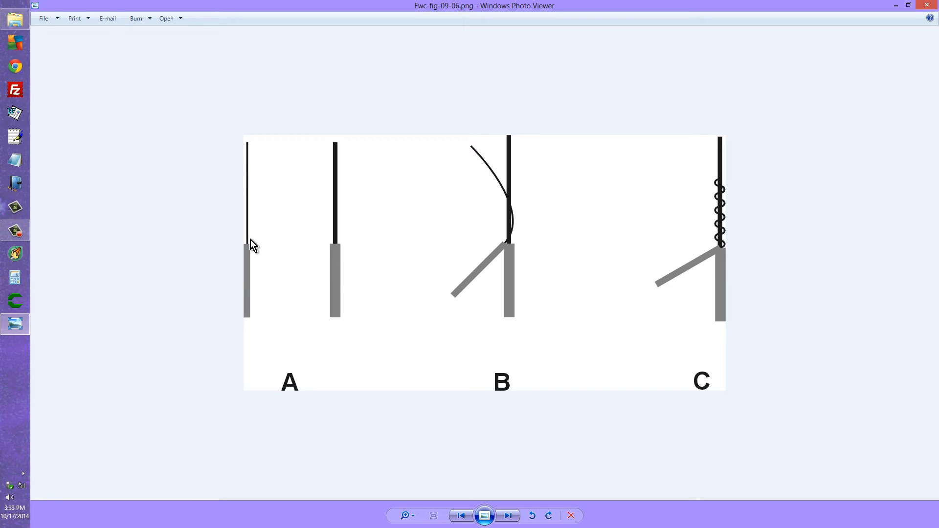
pyautogui.moveTo(282, 242)
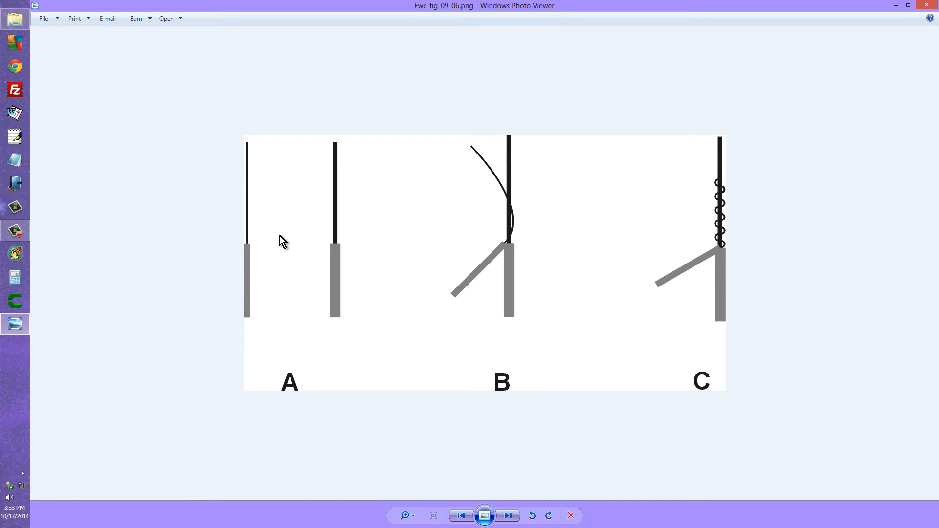
pyautogui.moveTo(323, 241)
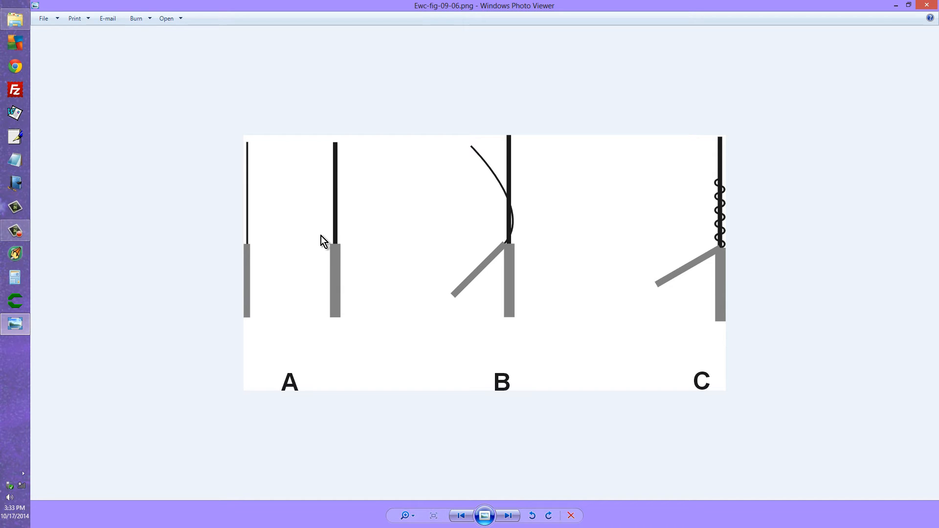
pyautogui.moveTo(524, 244)
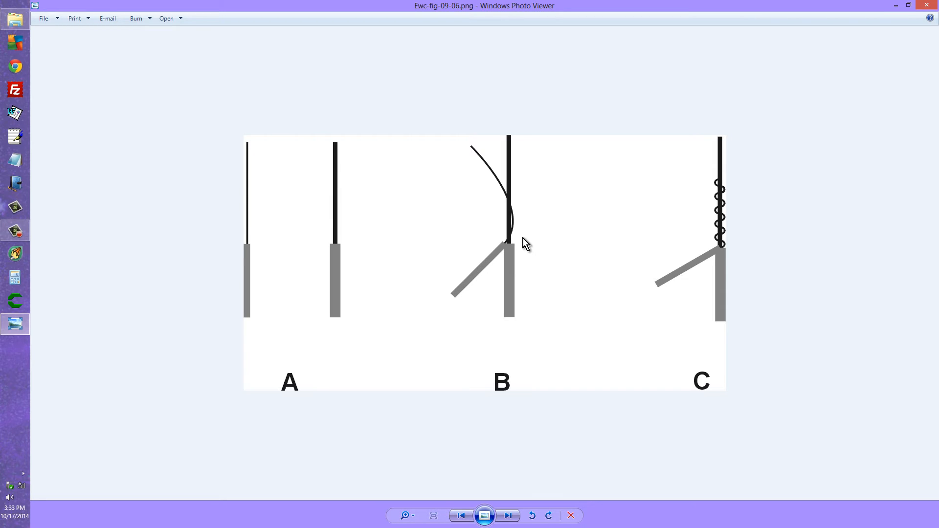
pyautogui.moveTo(722, 248)
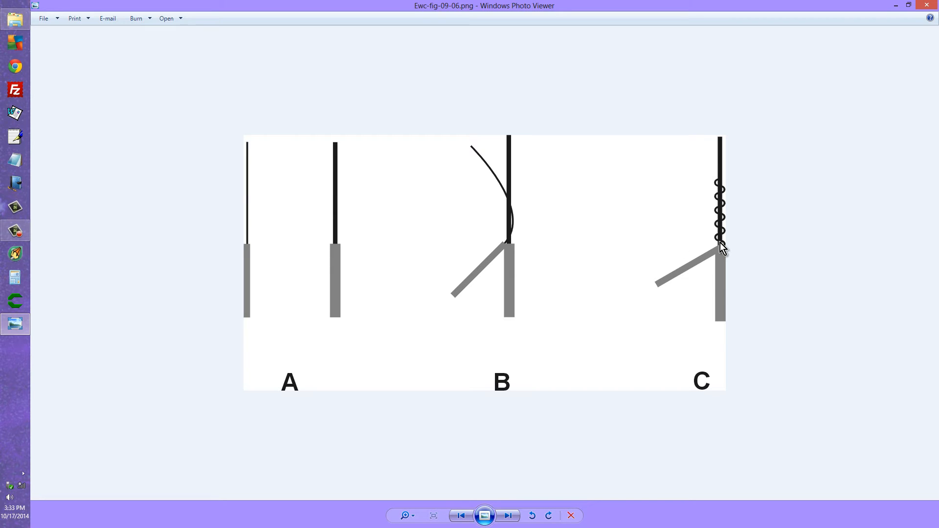
pyautogui.moveTo(718, 252)
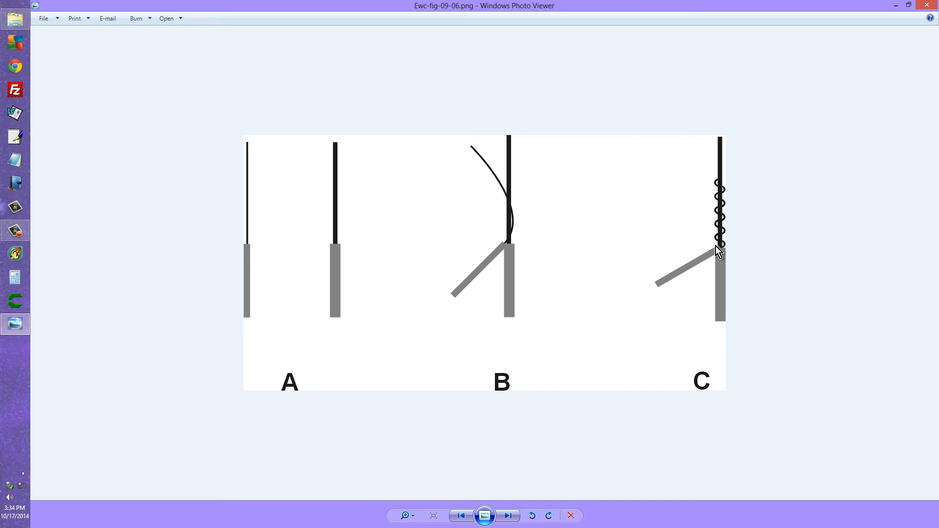
pyautogui.moveTo(577, 485)
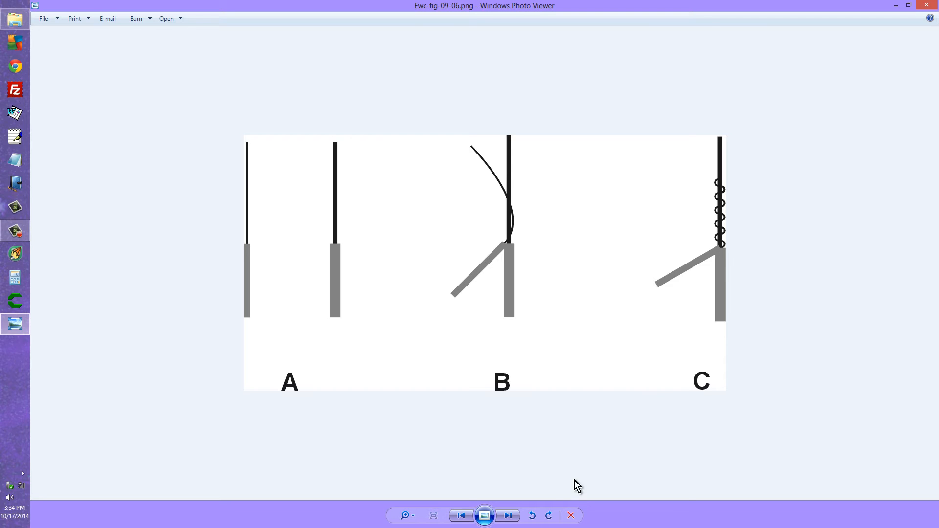
pyautogui.click(507, 515)
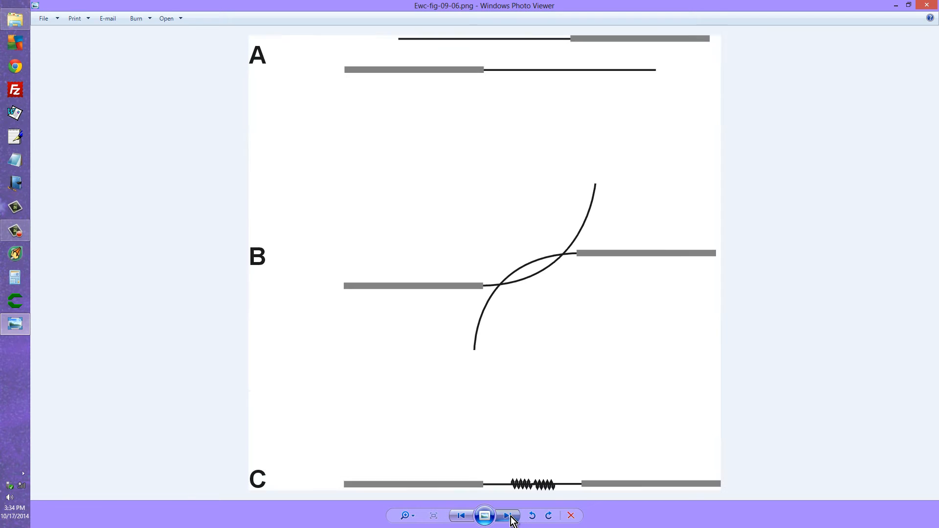
pyautogui.click(508, 515)
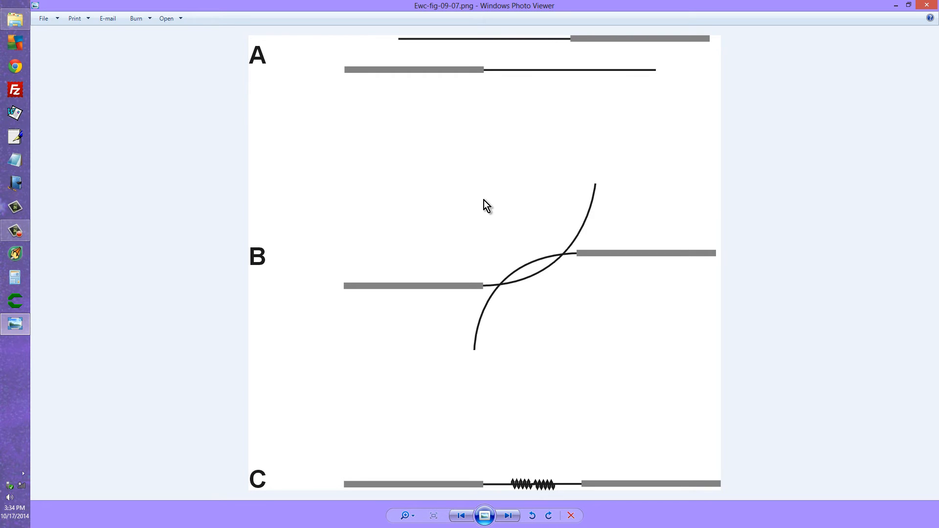
pyautogui.moveTo(475, 132)
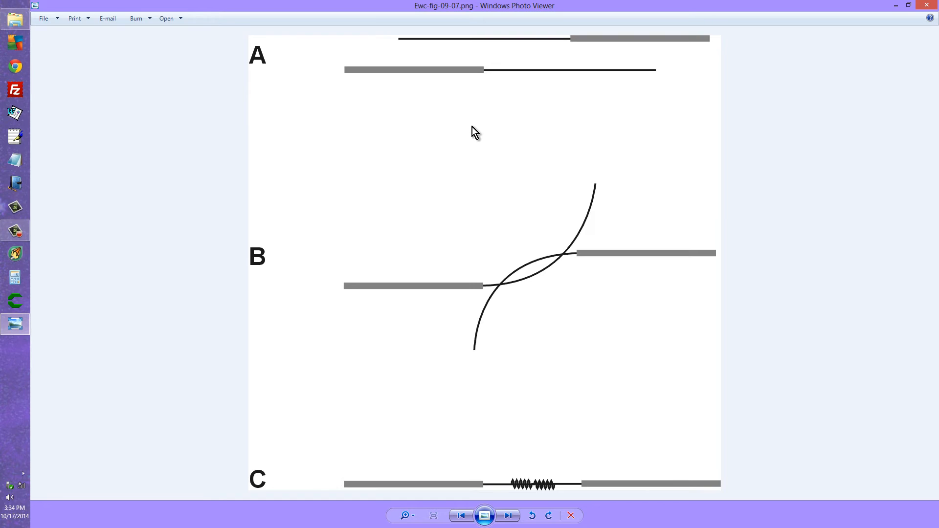
pyautogui.moveTo(490, 70)
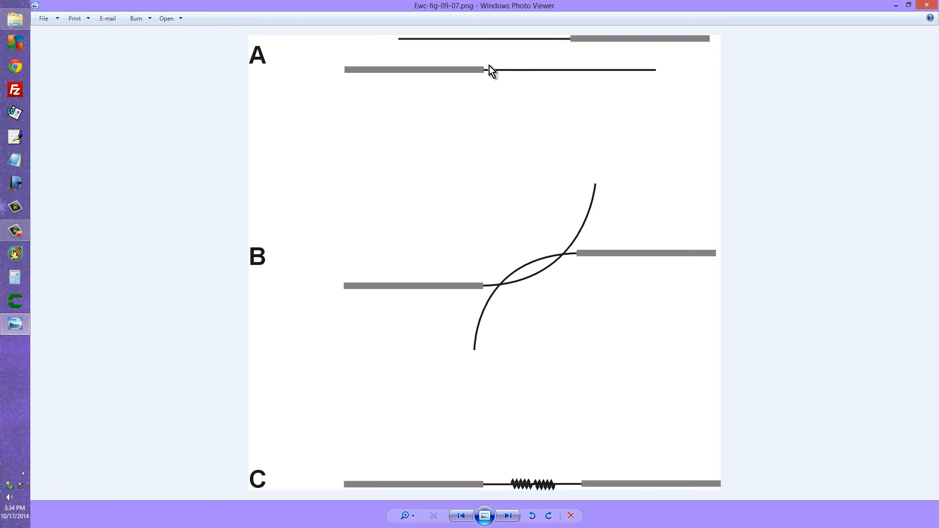
pyautogui.moveTo(491, 54)
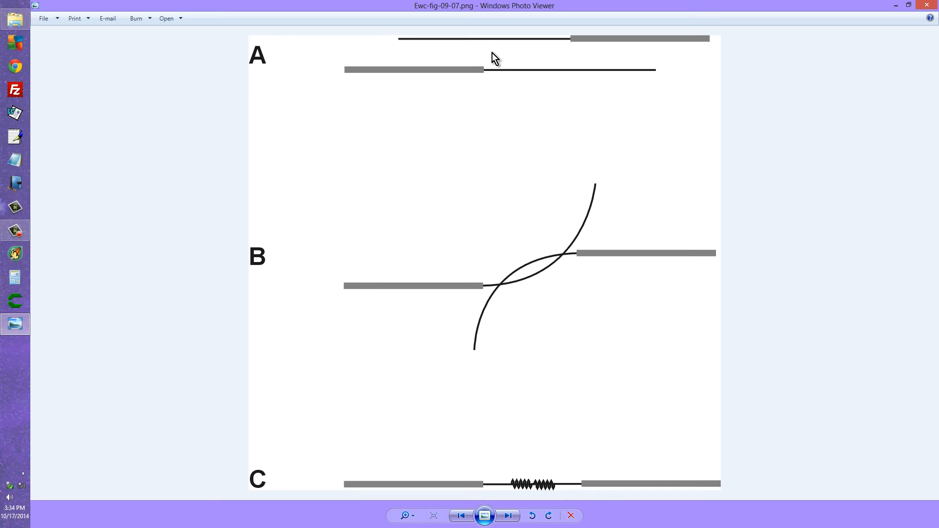
pyautogui.moveTo(556, 279)
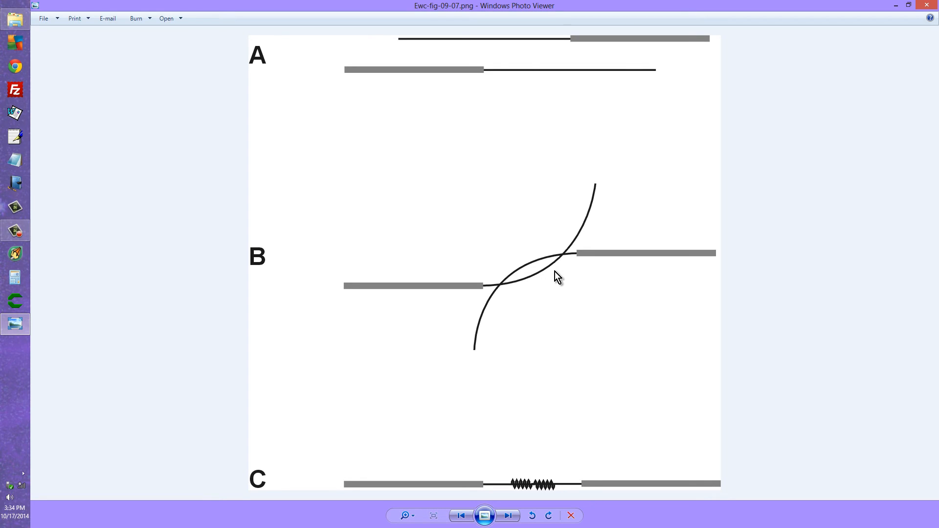
pyautogui.moveTo(532, 472)
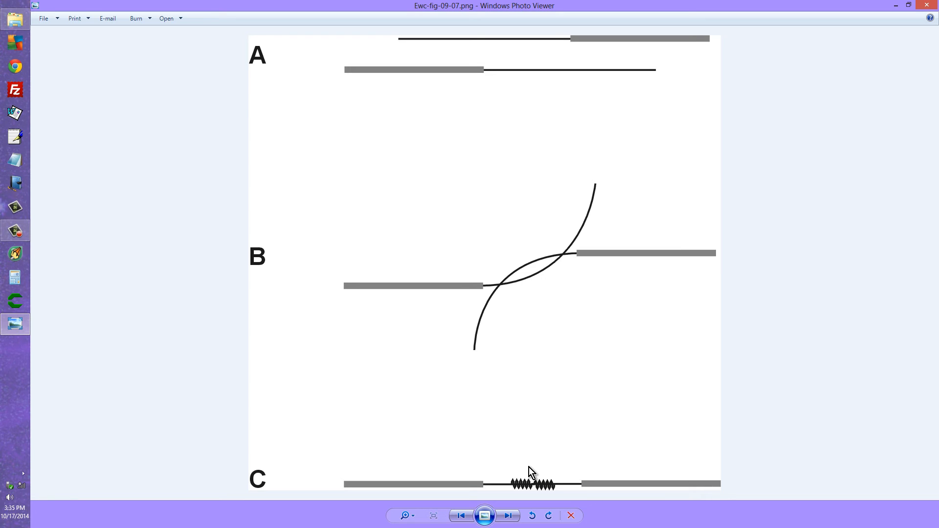
pyautogui.moveTo(533, 476)
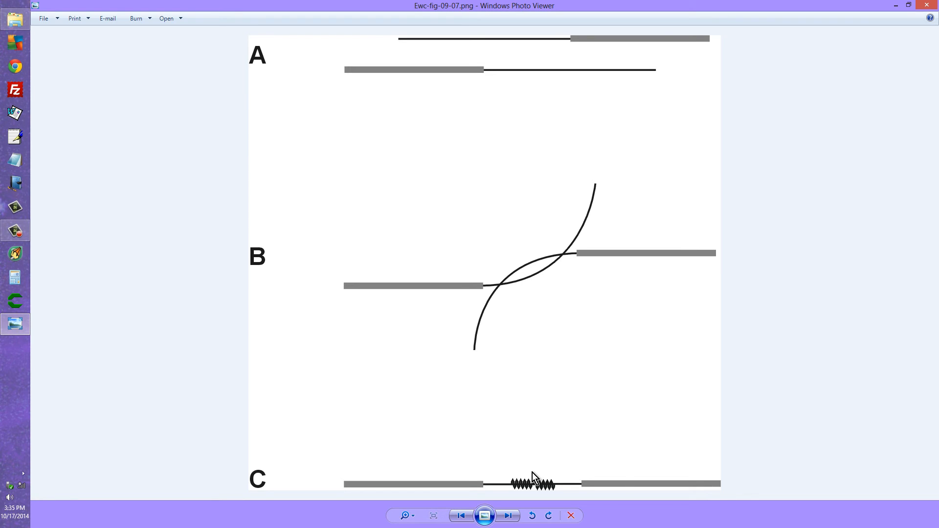
pyautogui.moveTo(544, 481)
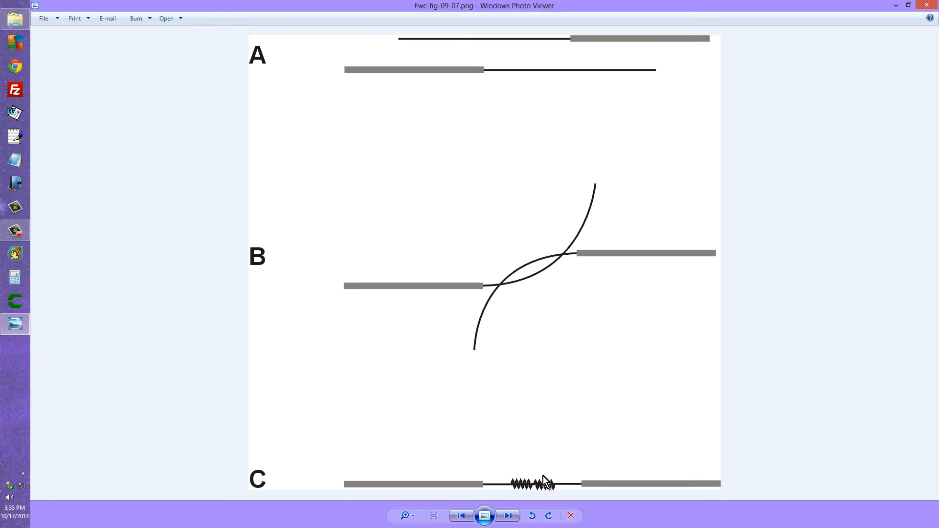
pyautogui.moveTo(517, 481)
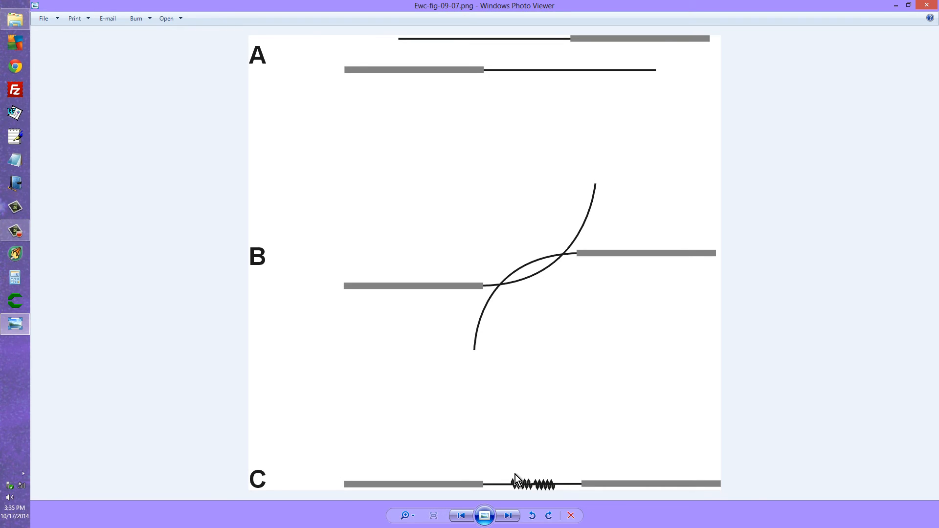
pyautogui.moveTo(501, 77)
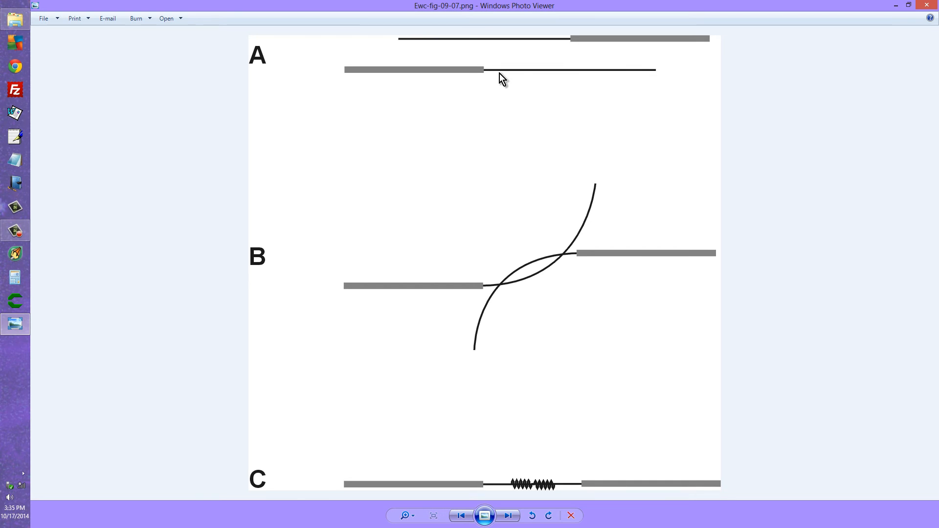
pyautogui.moveTo(517, 487)
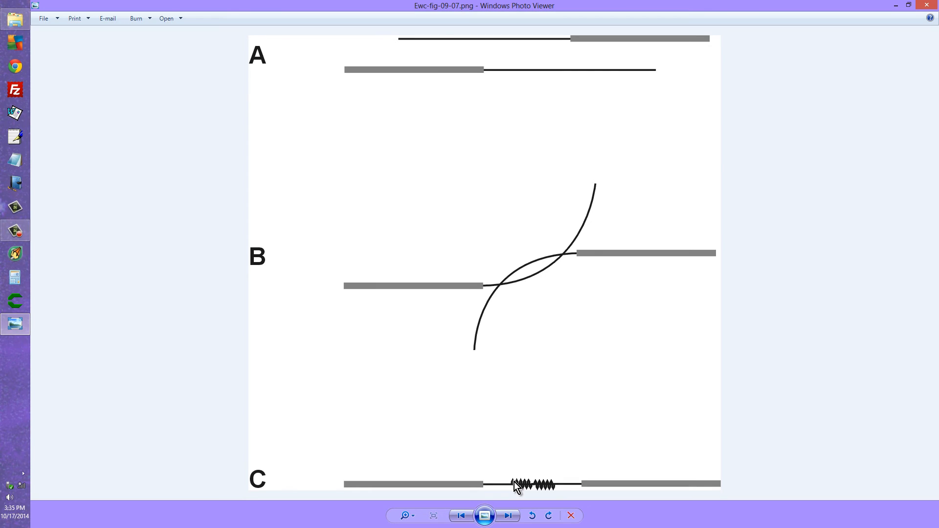
pyautogui.moveTo(583, 476)
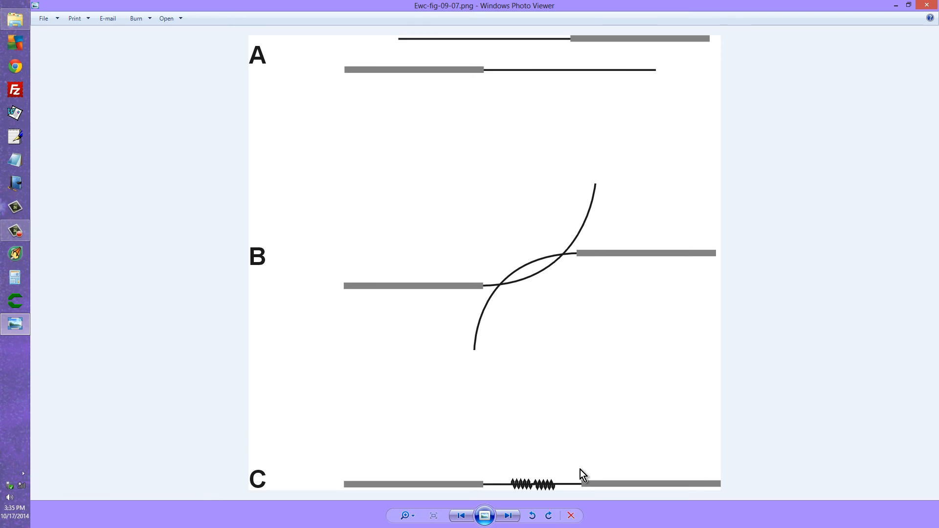
pyautogui.moveTo(548, 88)
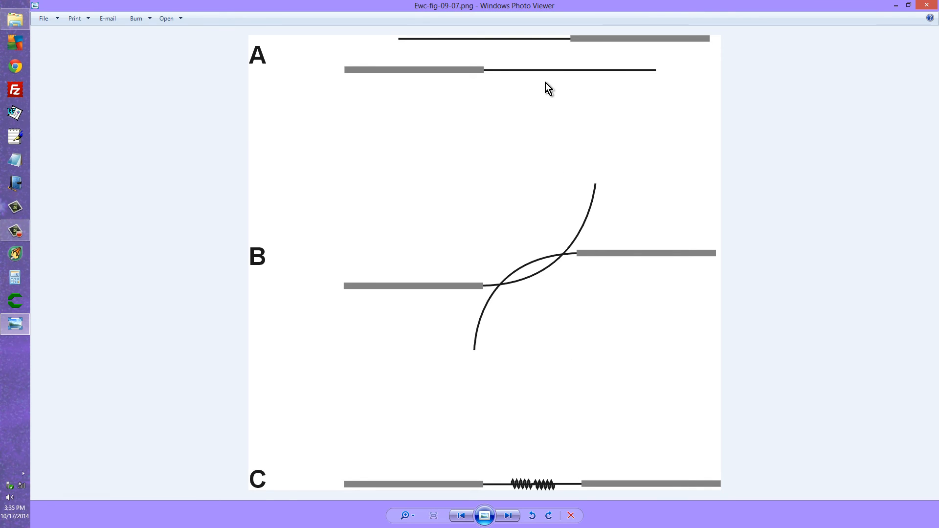
pyautogui.moveTo(542, 322)
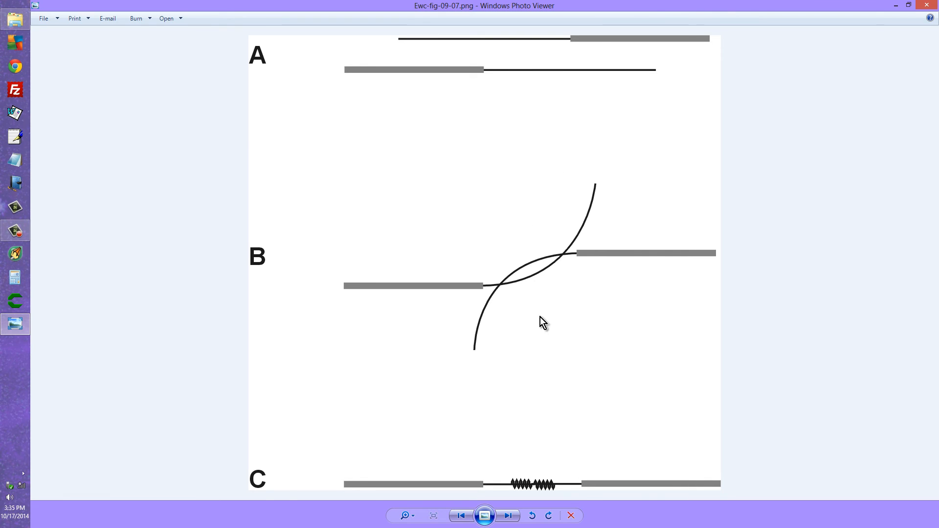
pyautogui.moveTo(555, 485)
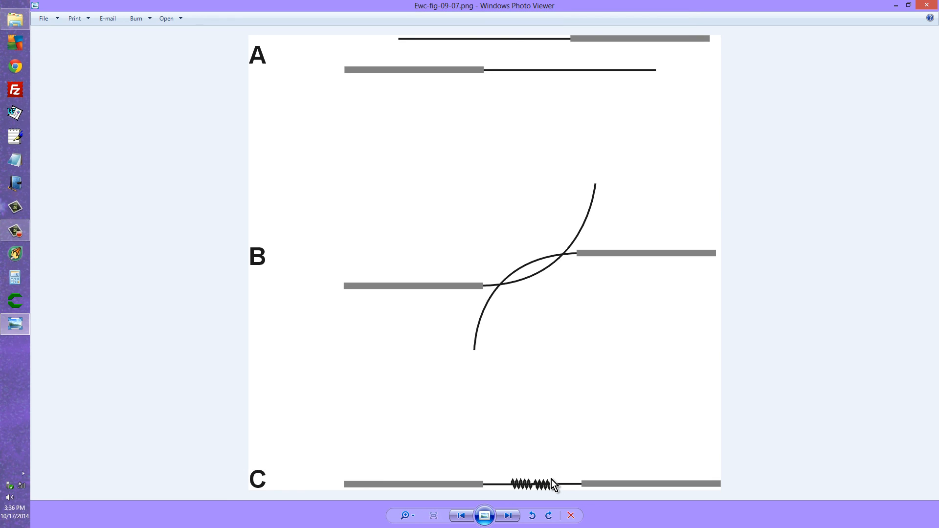
pyautogui.moveTo(501, 510)
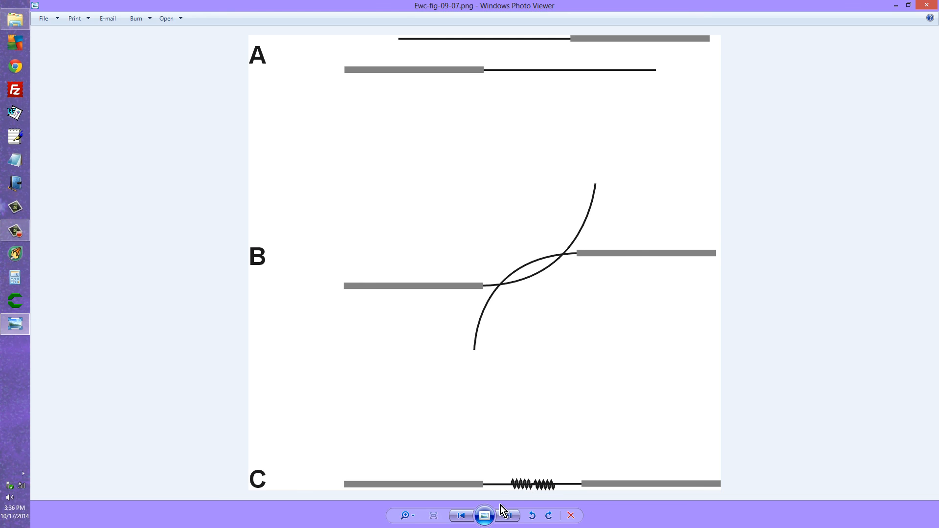
pyautogui.click(461, 515)
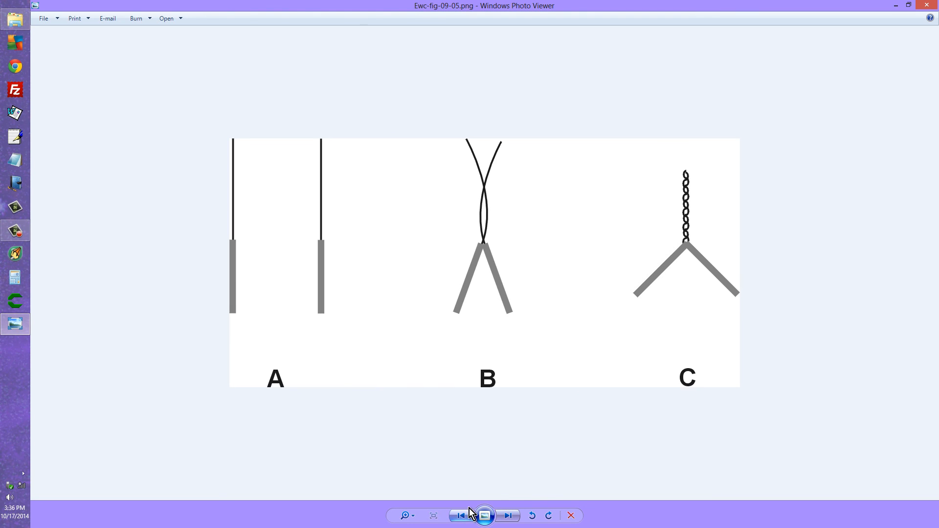
pyautogui.moveTo(471, 331)
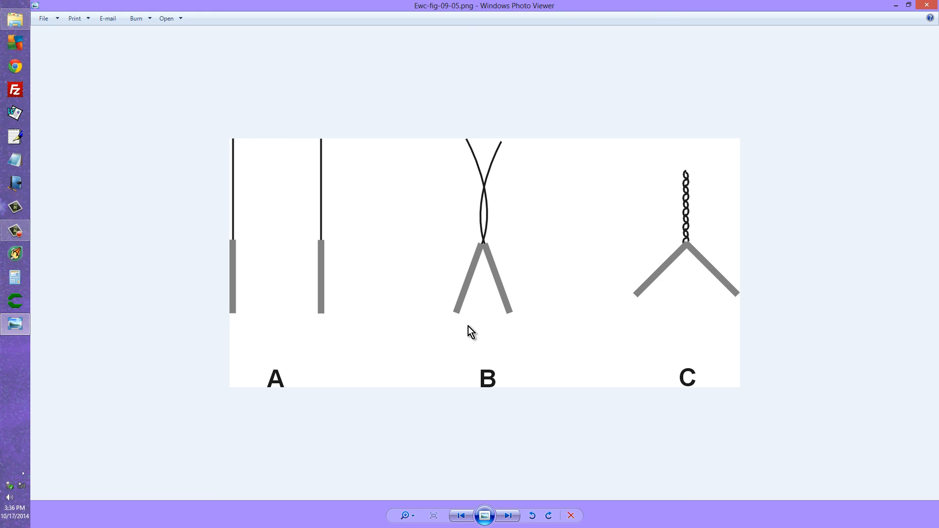
pyautogui.moveTo(453, 448)
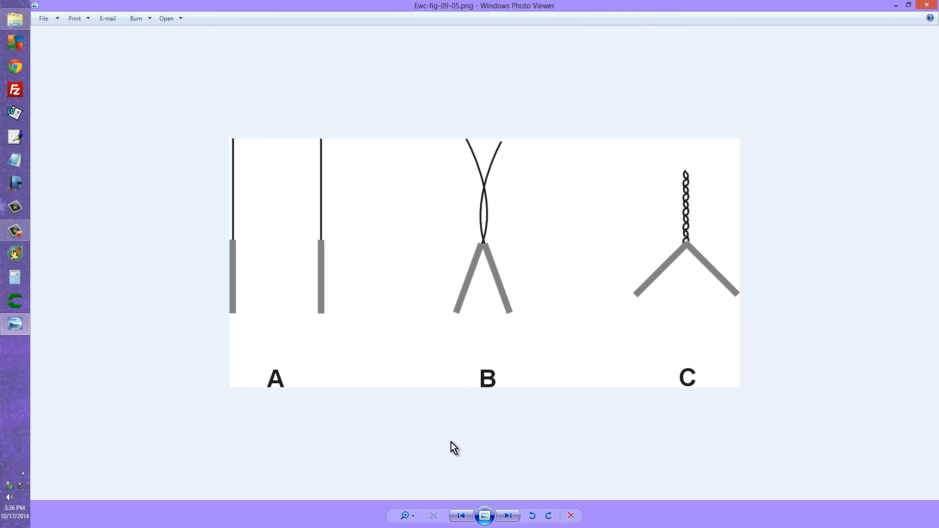
pyautogui.click(508, 516)
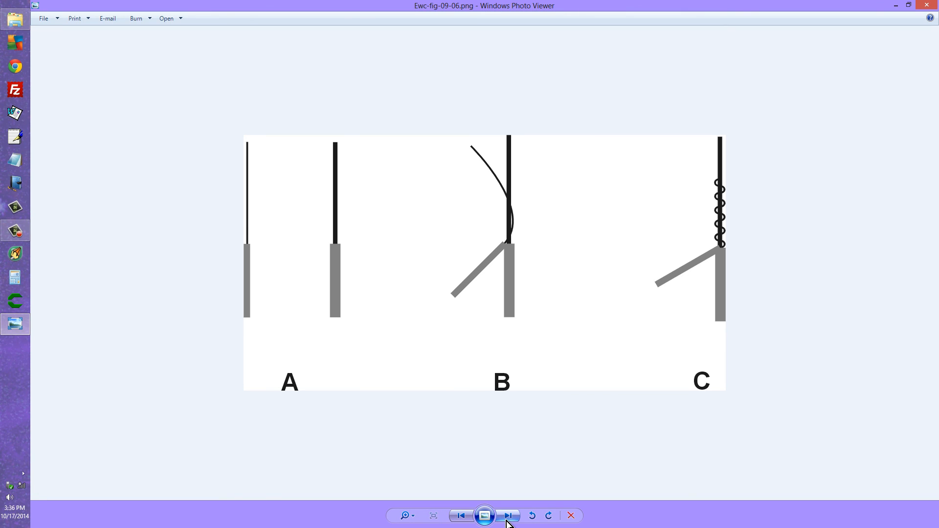
pyautogui.click(509, 515)
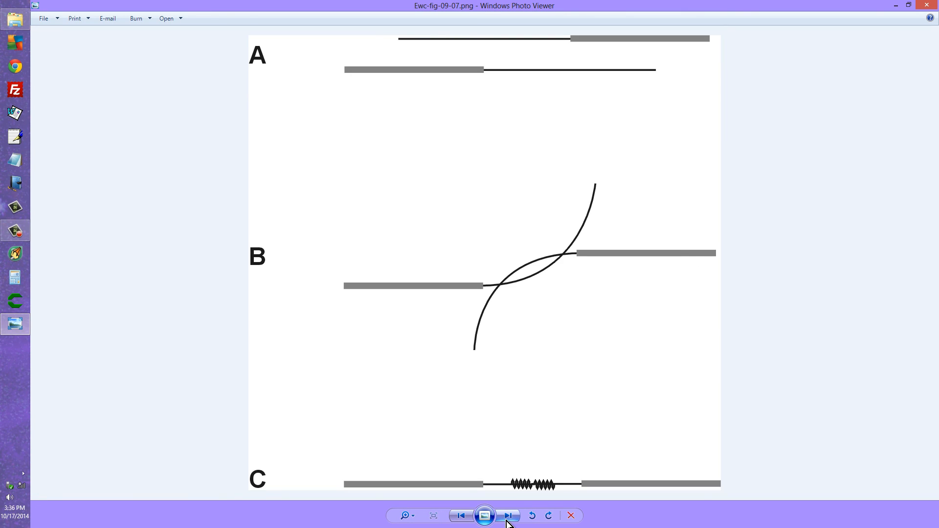